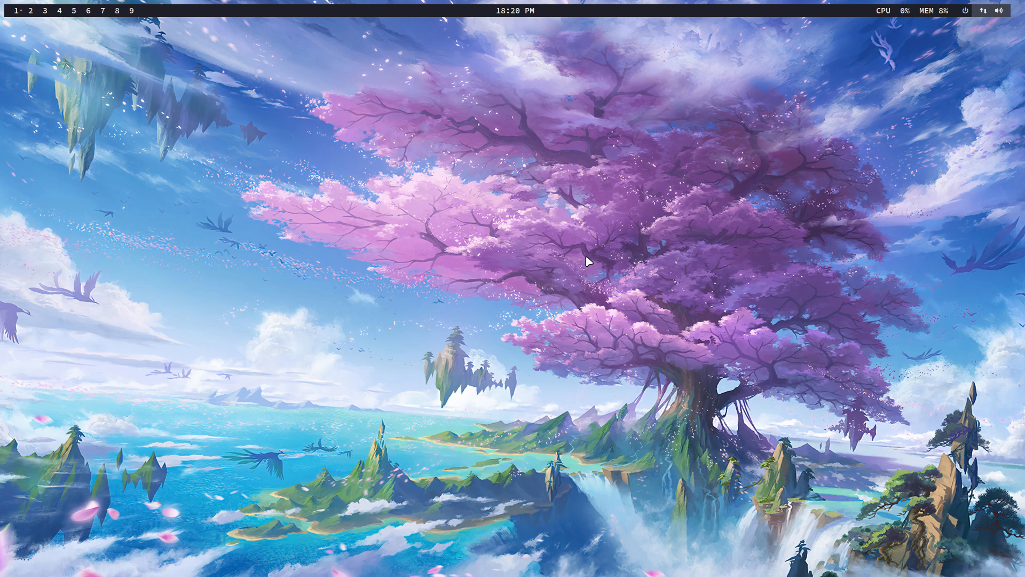
mouse_move(505, 261)
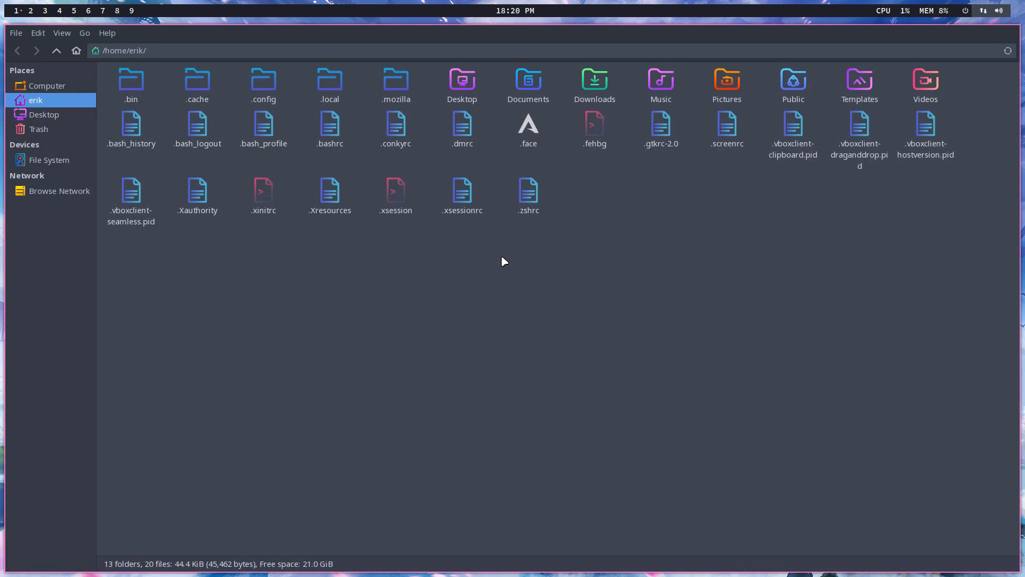
mouse_move(402, 226)
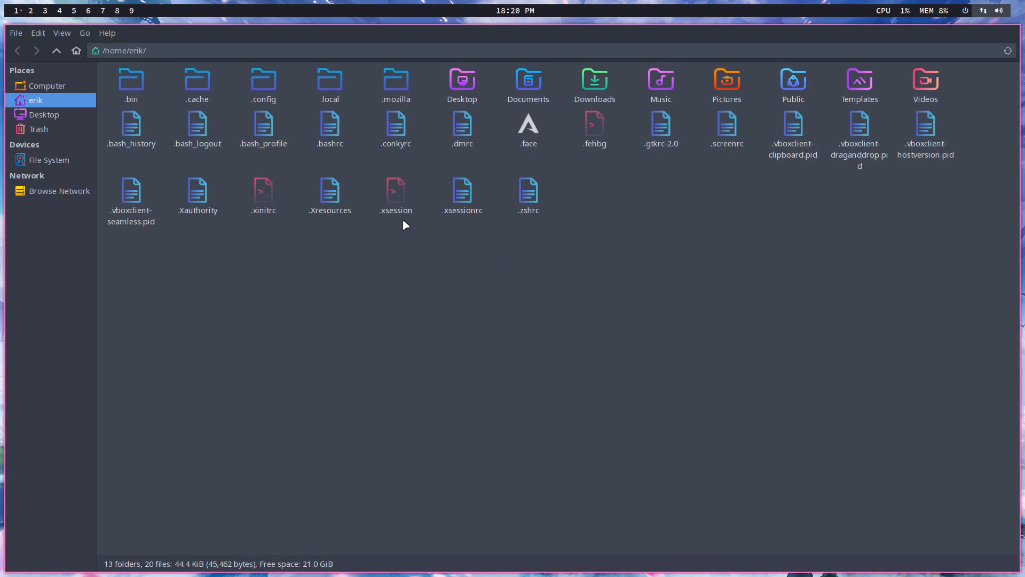
mouse_move(49, 159)
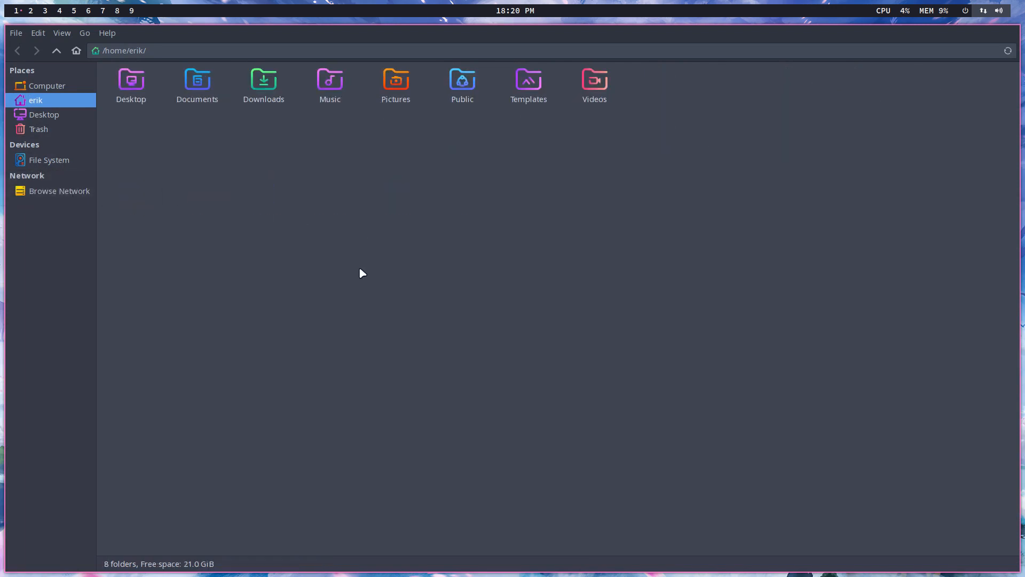
mouse_move(314, 141)
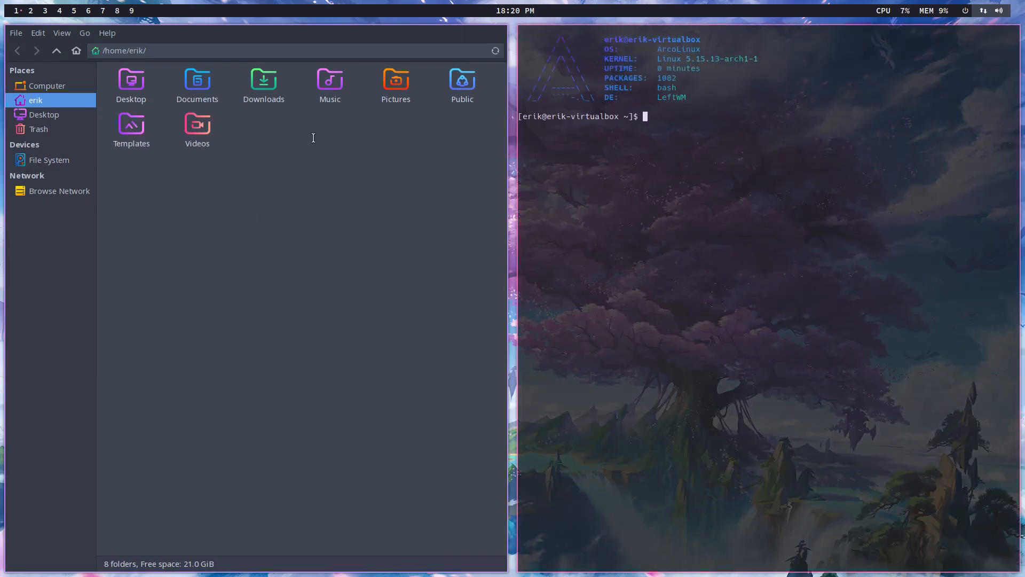
Run the update alias with the sudo password to upgrade leftwm and Firefox
type("update")
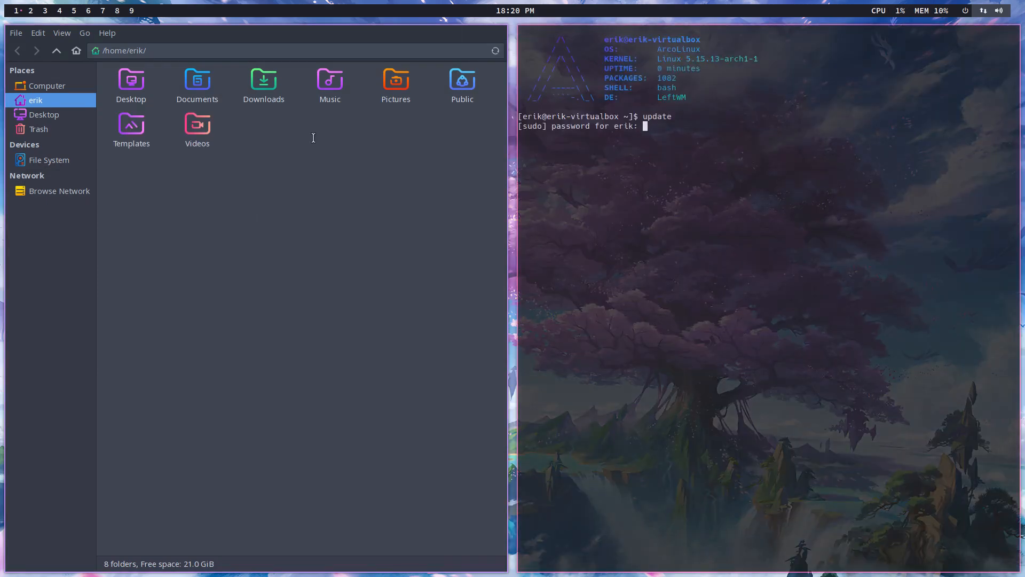
key("Return")
type("skel")
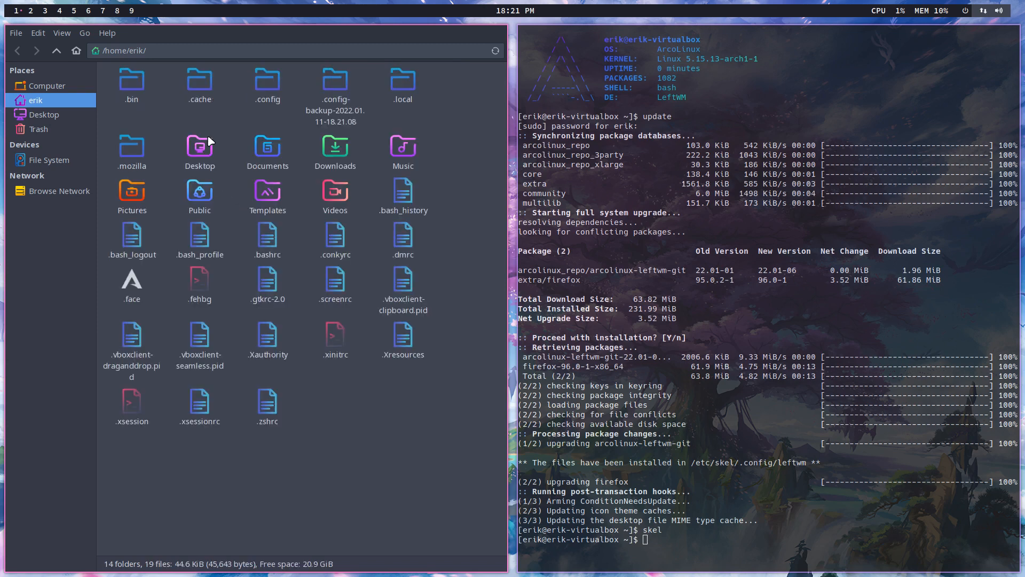
Browse into ~/.config/leftwm/scripts, select test-all-themes.sh and bring up the folder's context menu
double_click(267, 83)
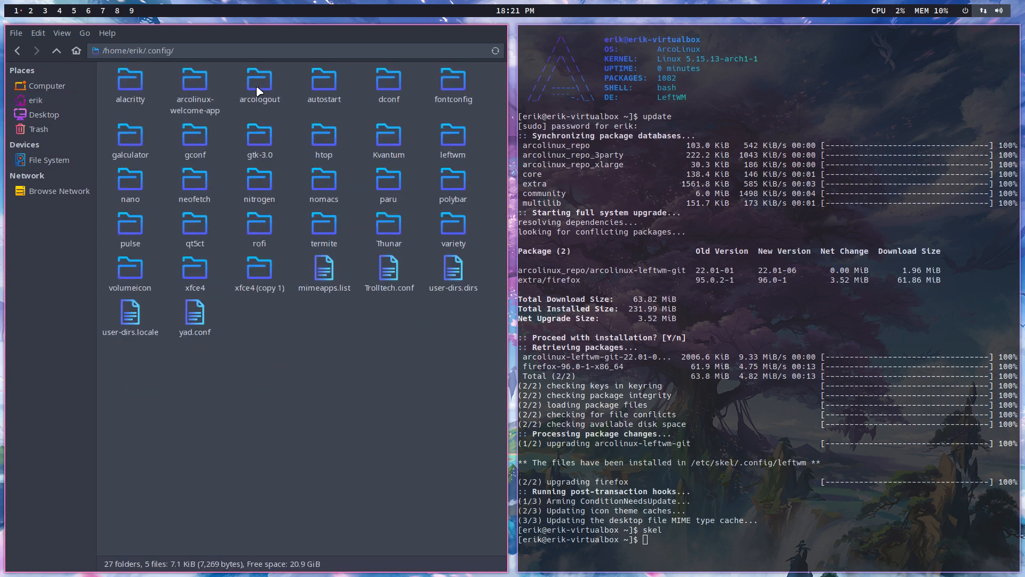
mouse_move(258, 176)
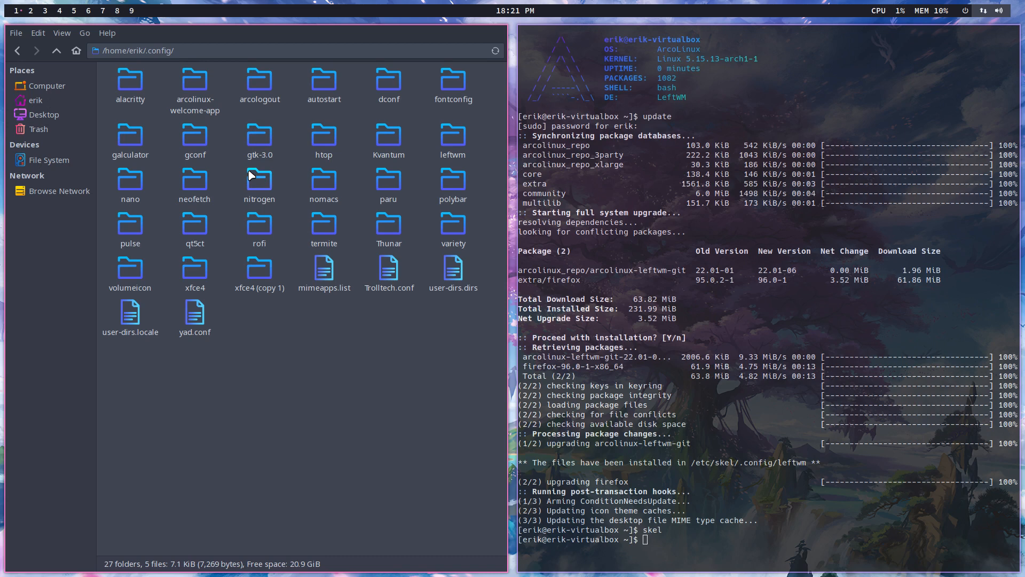
double_click(452, 135)
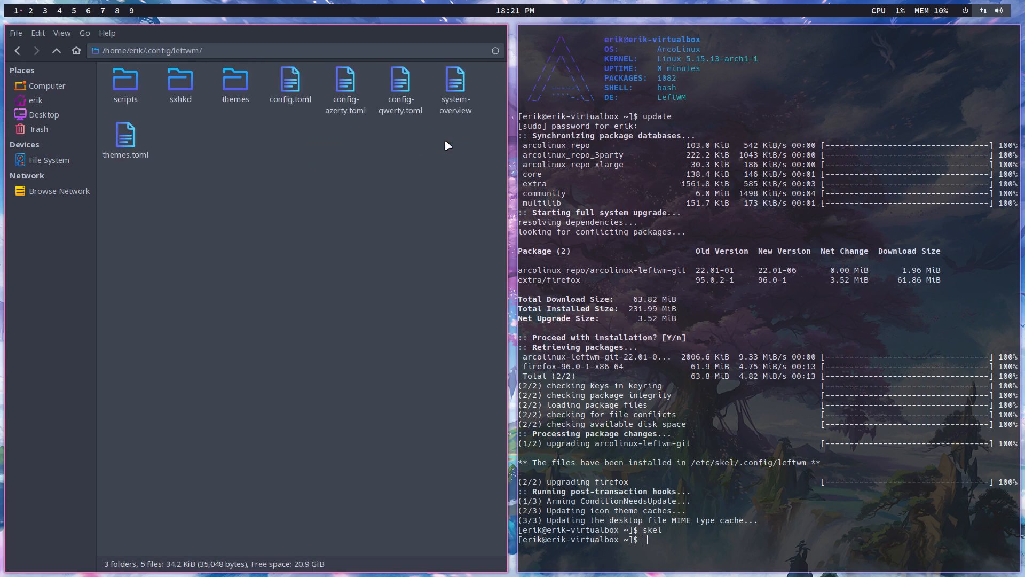
double_click(125, 81)
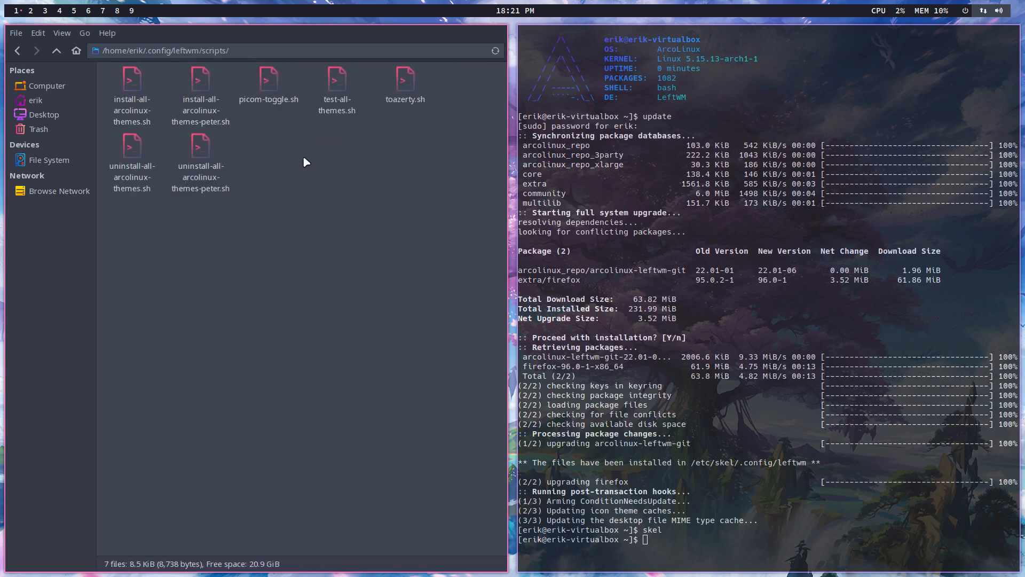
left_click(337, 80)
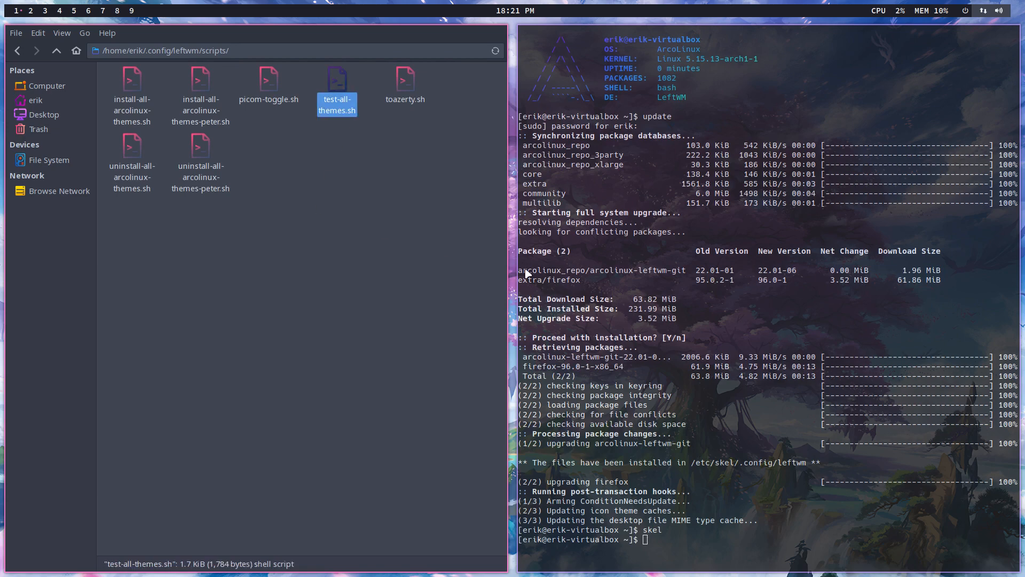
right_click(354, 208)
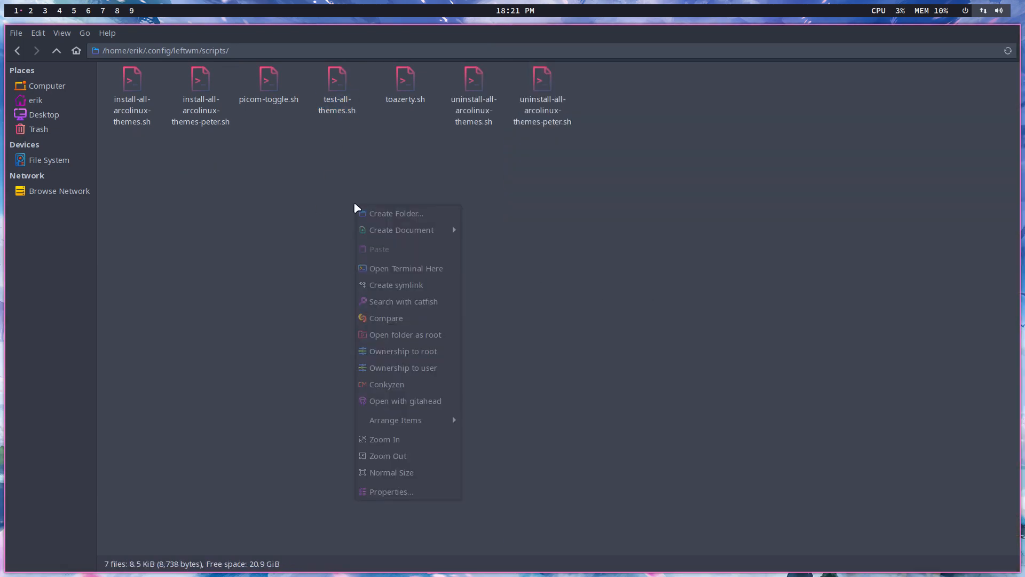
Start a terminal in the scripts folder, begin a test command, peek at themes (candy, current) and abort it
left_click(405, 268)
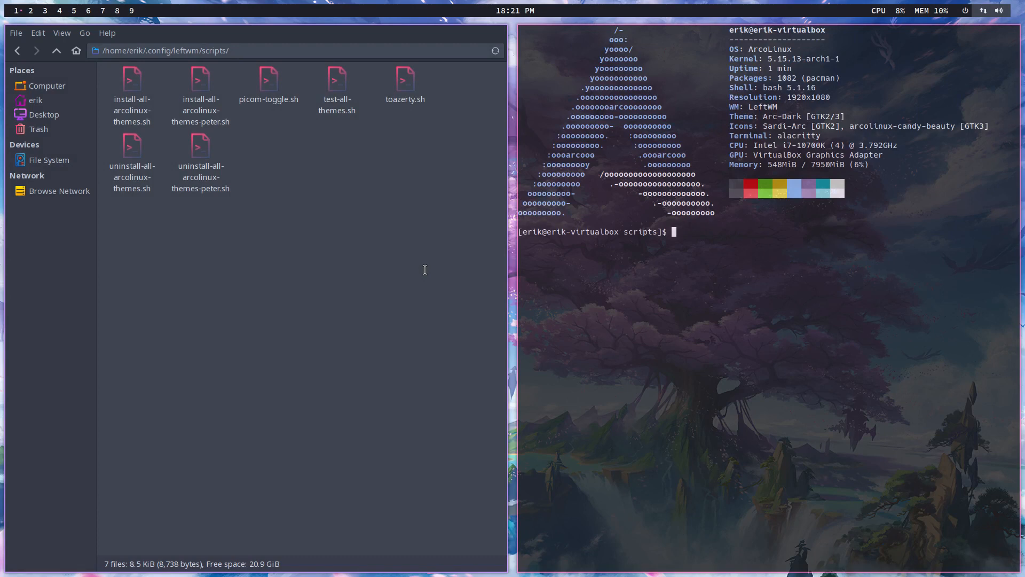
type("./tst-all-themes.sh")
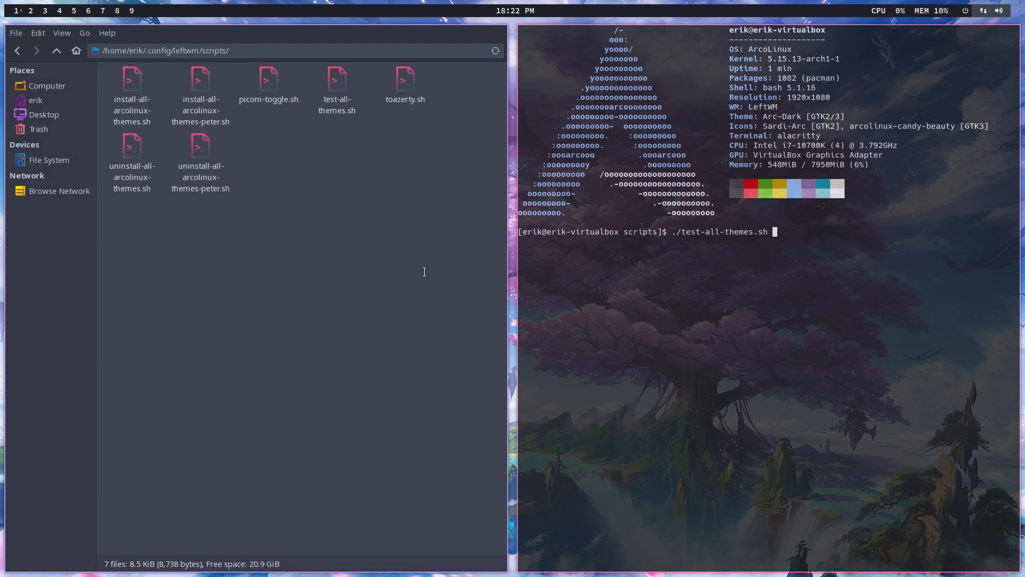
left_click(57, 50)
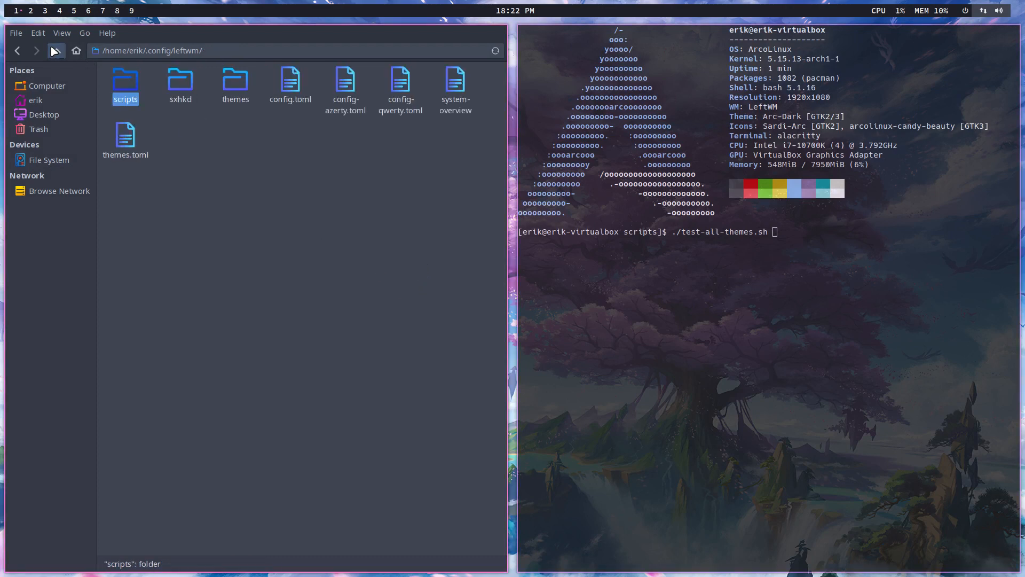
double_click(234, 80)
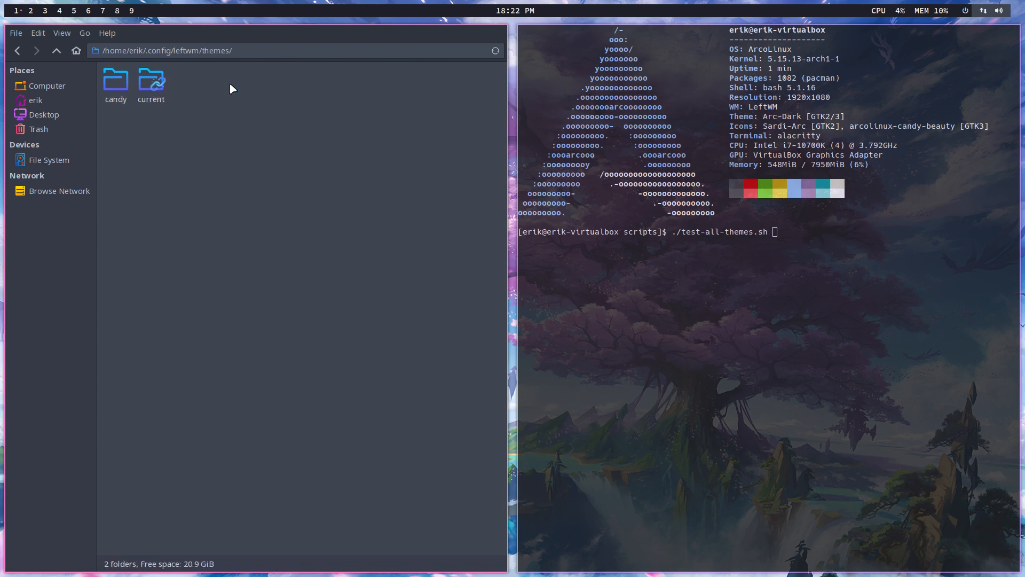
key("ctrl+c")
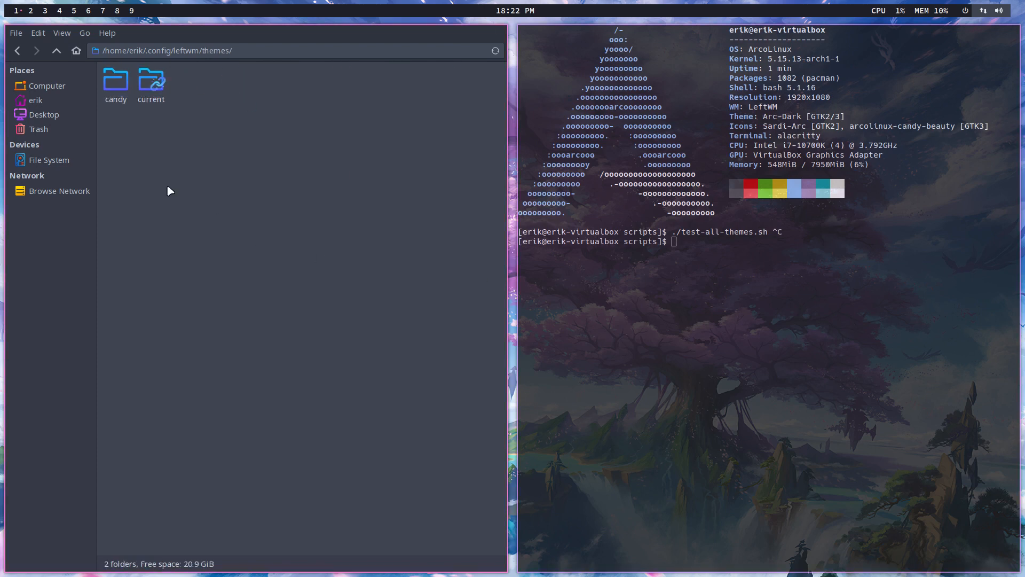
Return to the scripts folder and point out the Peter install script and both uninstall scripts
left_click(57, 50)
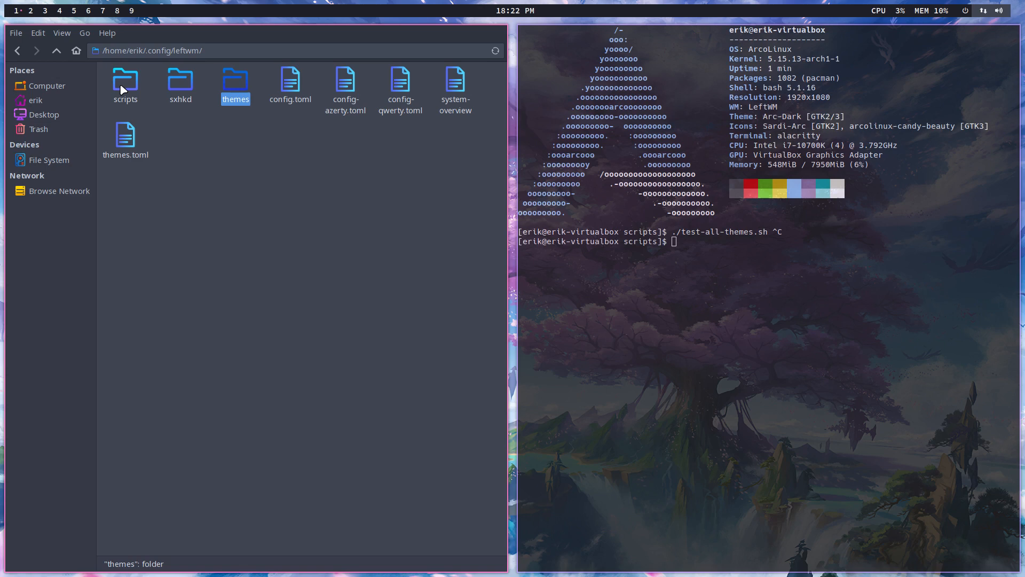
double_click(125, 80)
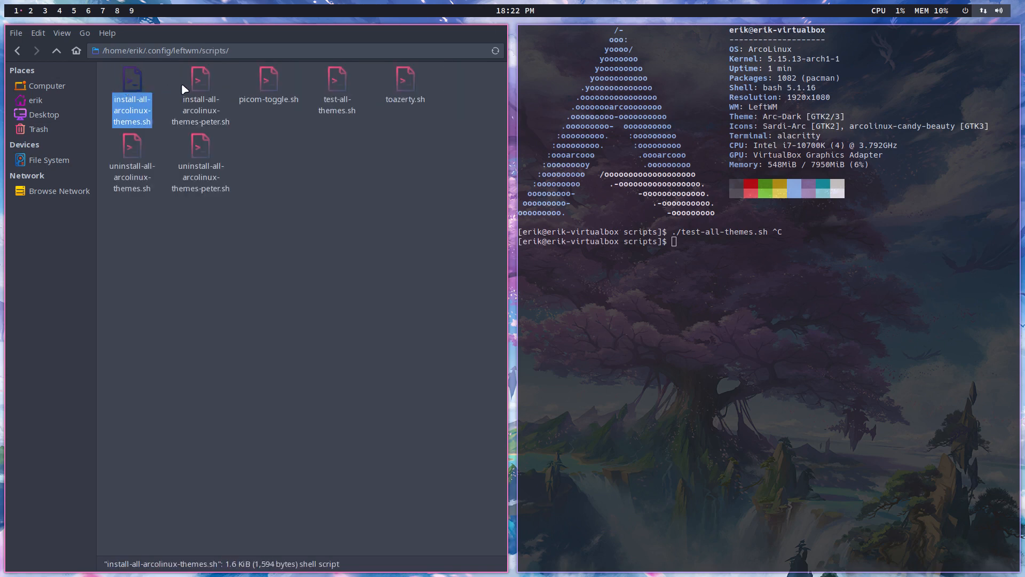
left_click(200, 98)
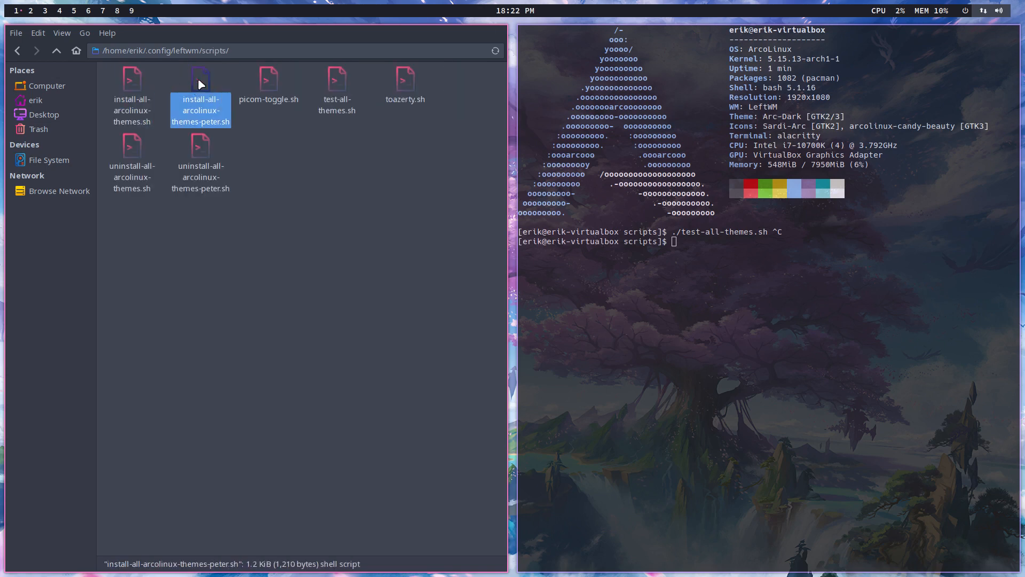
mouse_move(134, 145)
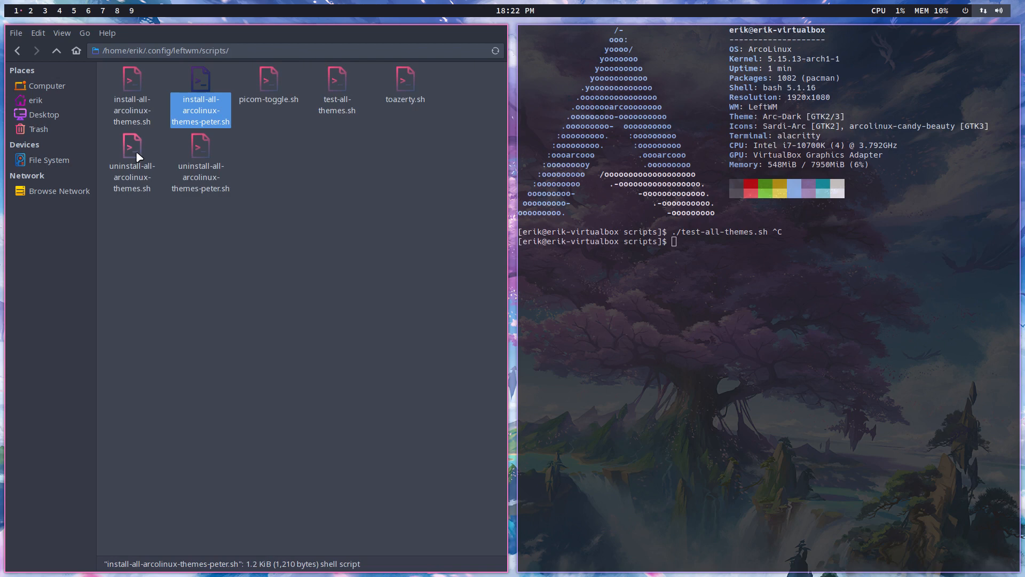
left_click(133, 157)
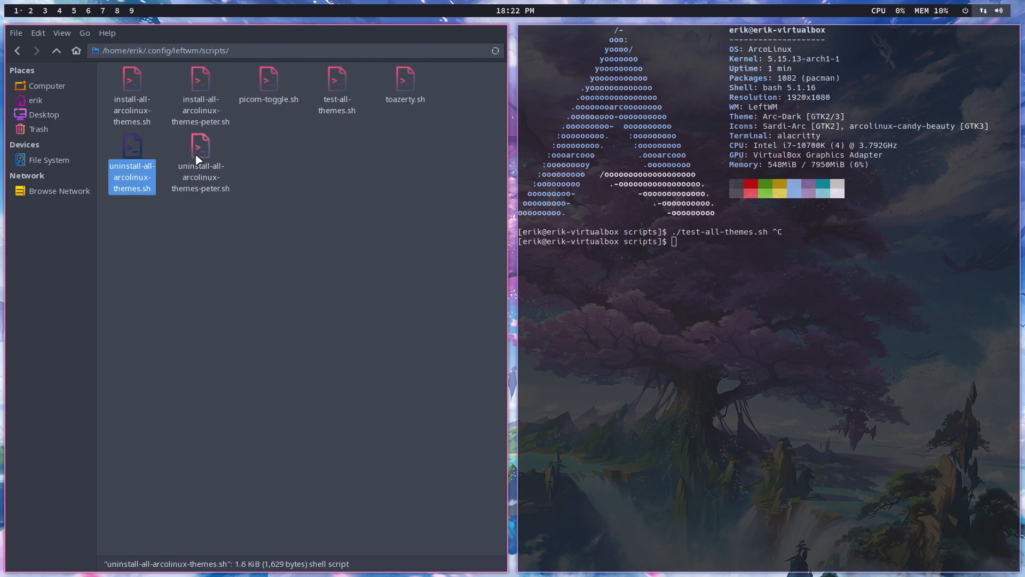
left_click(200, 176)
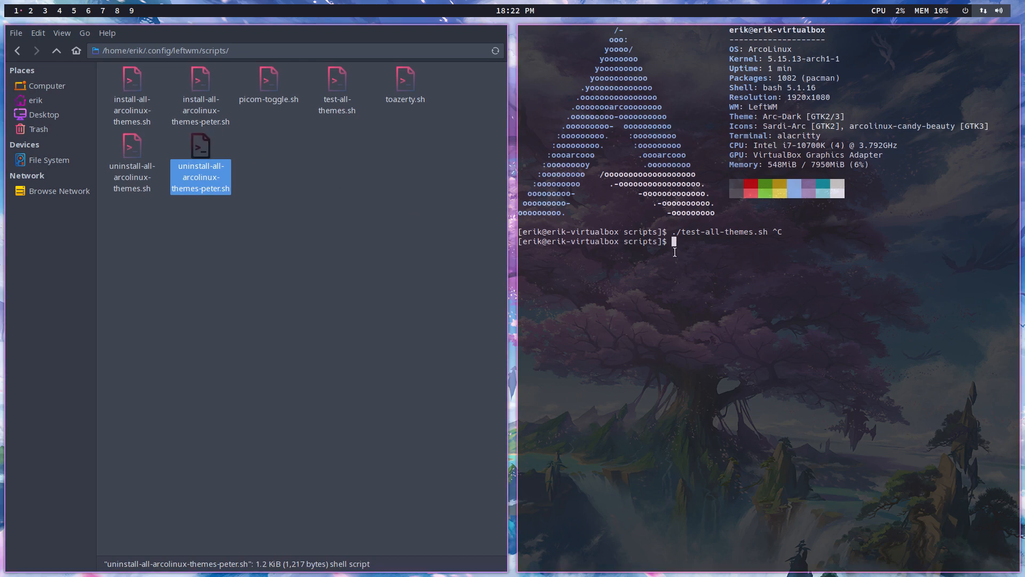
Run ./install-all-arcolinux-themes.sh and view the newly installed theme folders under themes
type("./install-all-arcolinux-themes")
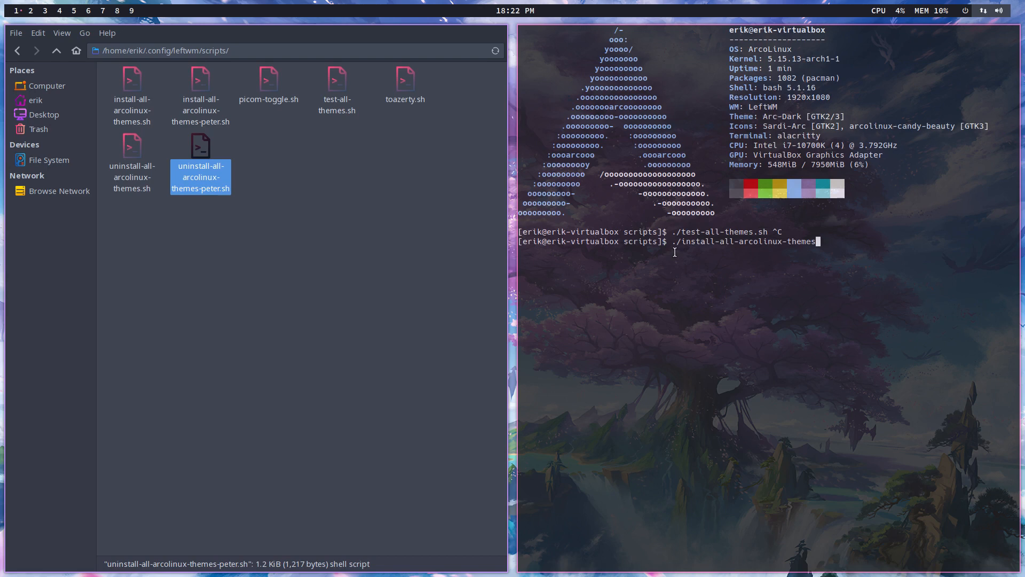
key("Return")
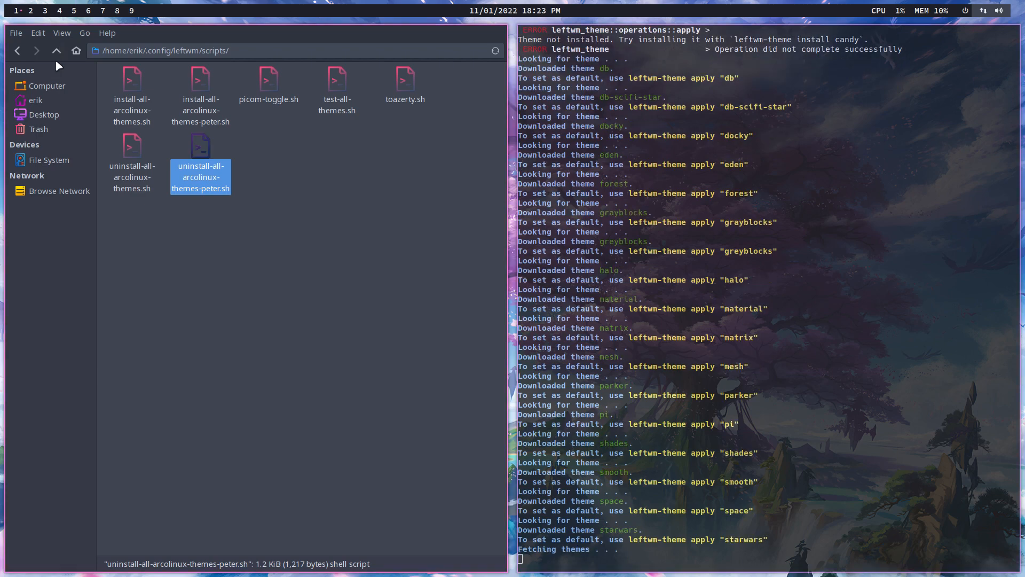
left_click(56, 50)
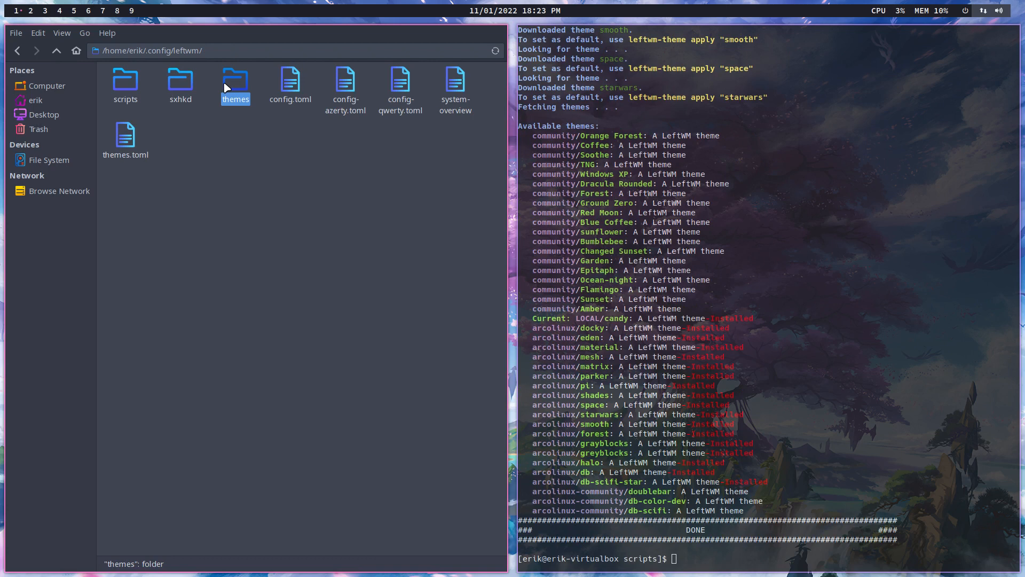
double_click(235, 82)
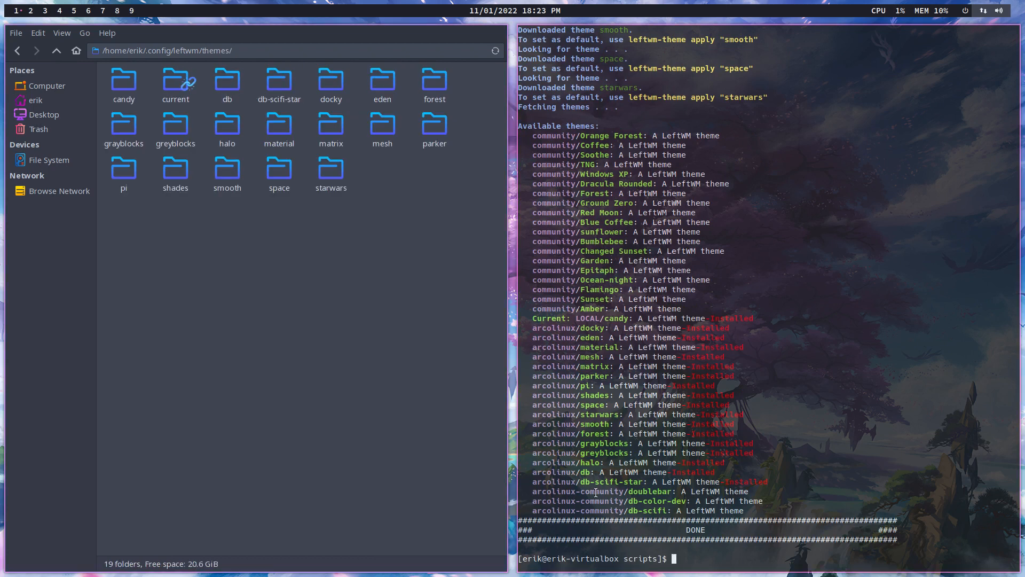
mouse_move(279, 257)
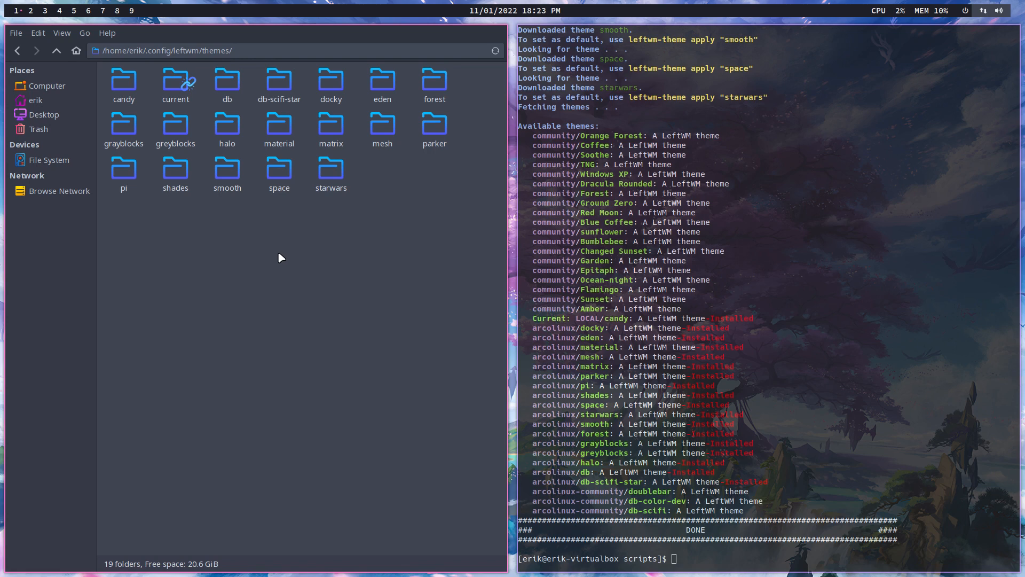
mouse_move(249, 249)
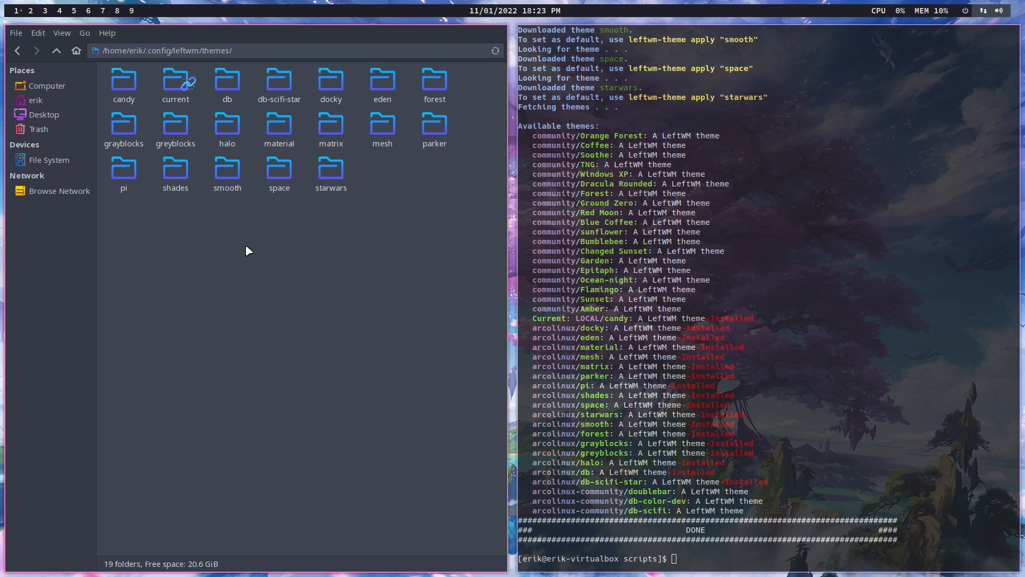
mouse_move(685, 404)
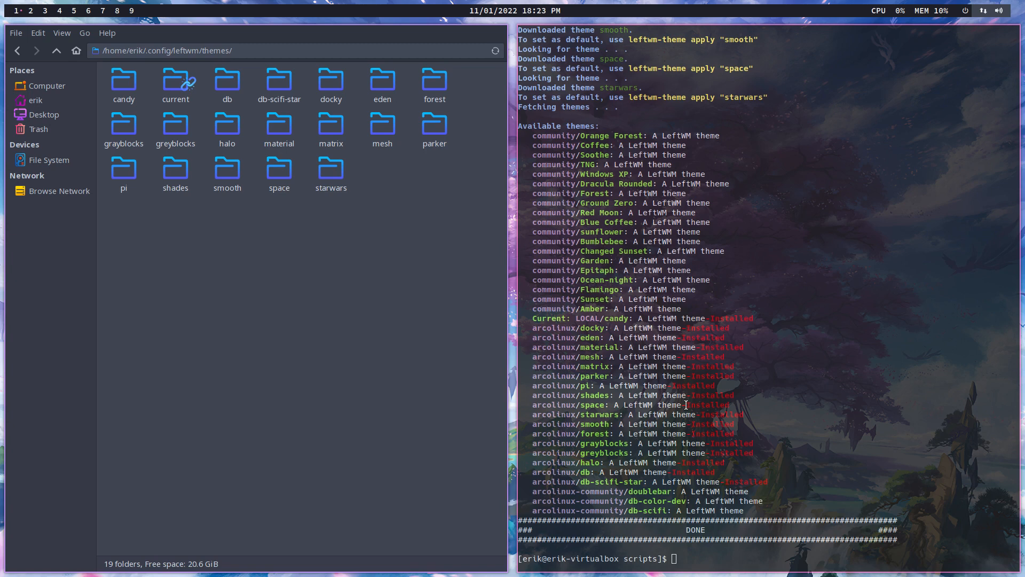
Run ./install-all-arcolinux-themes-peter.sh to add doublebar, db-color-dev and db-scifi, then return to scripts
type("./install-all-arcolinux-themes.sh")
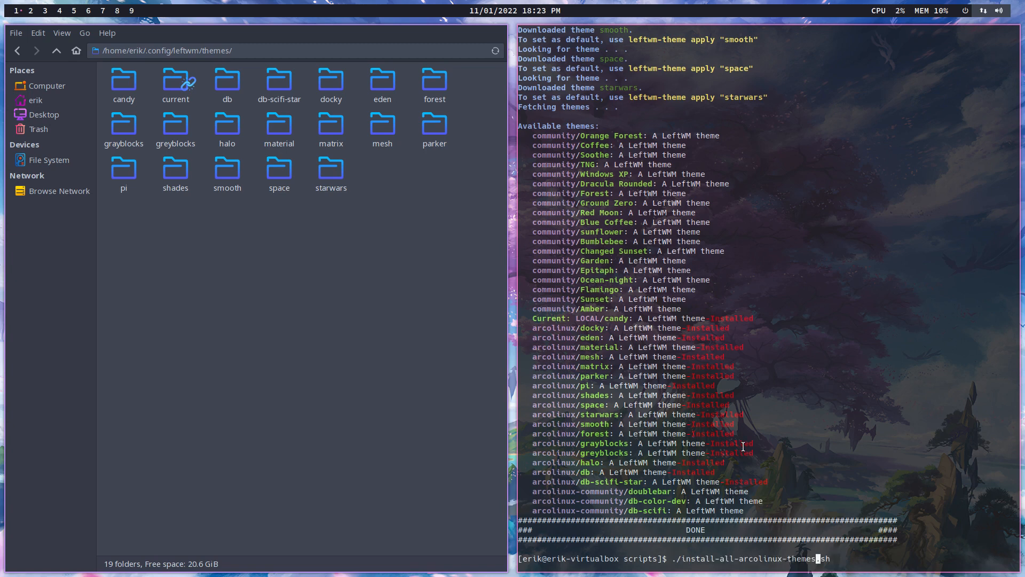
type("-peter")
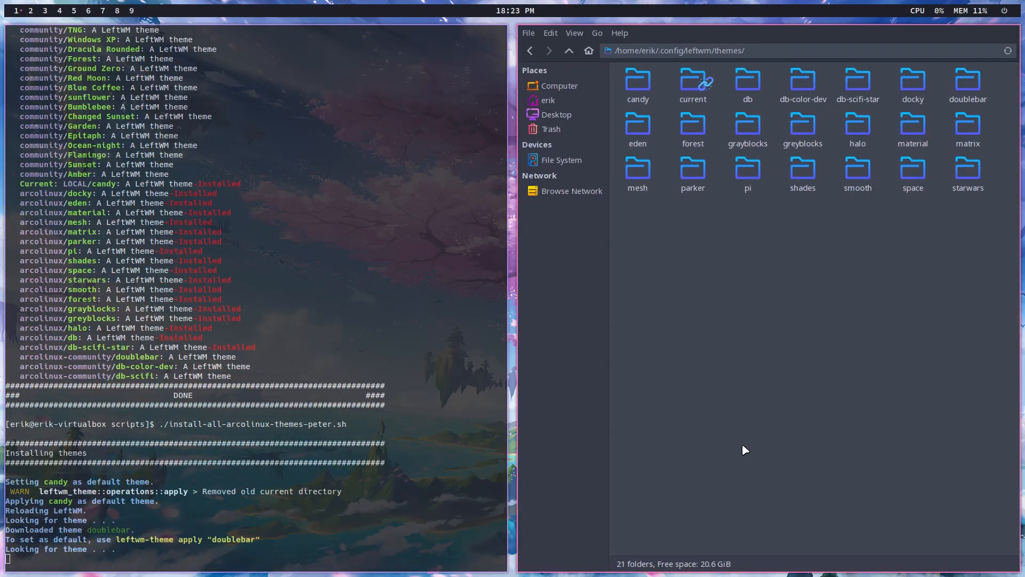
mouse_move(298, 446)
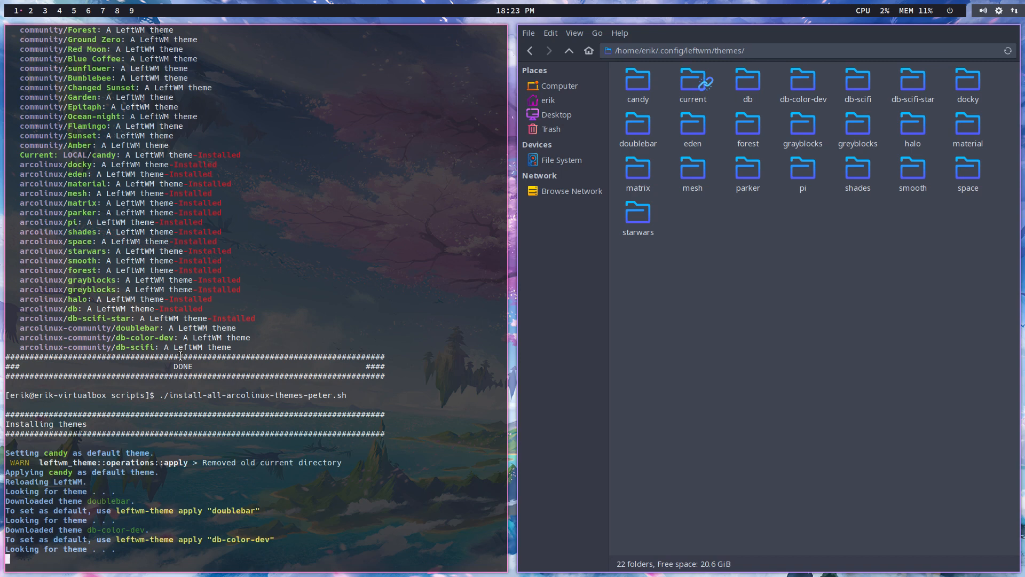
mouse_move(549, 52)
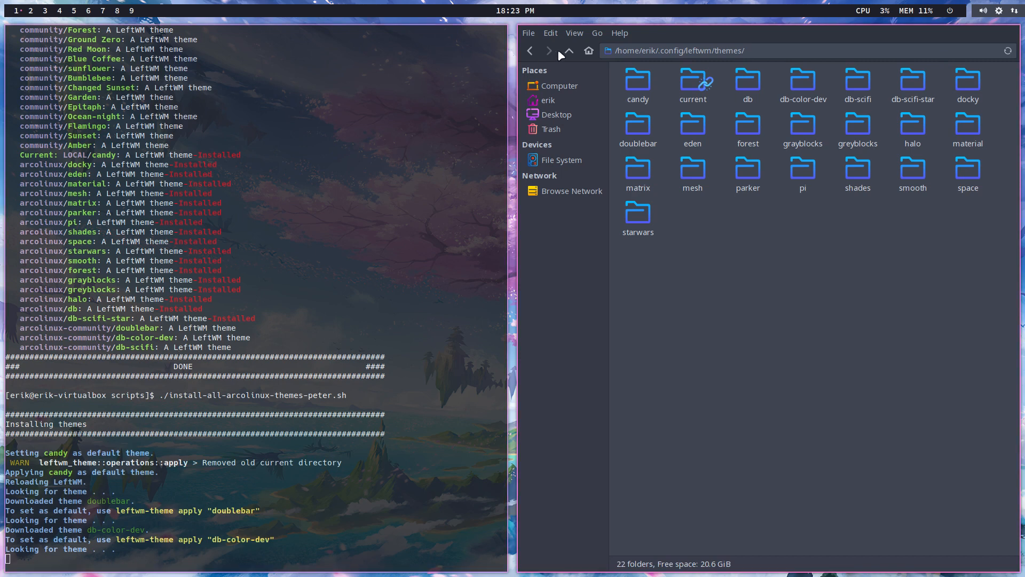
left_click(567, 50)
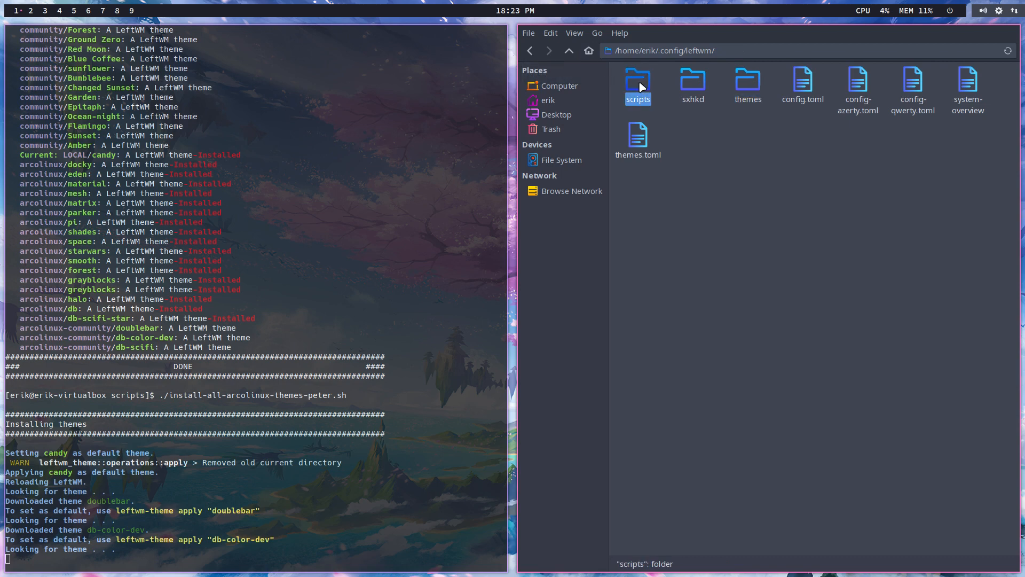
double_click(637, 80)
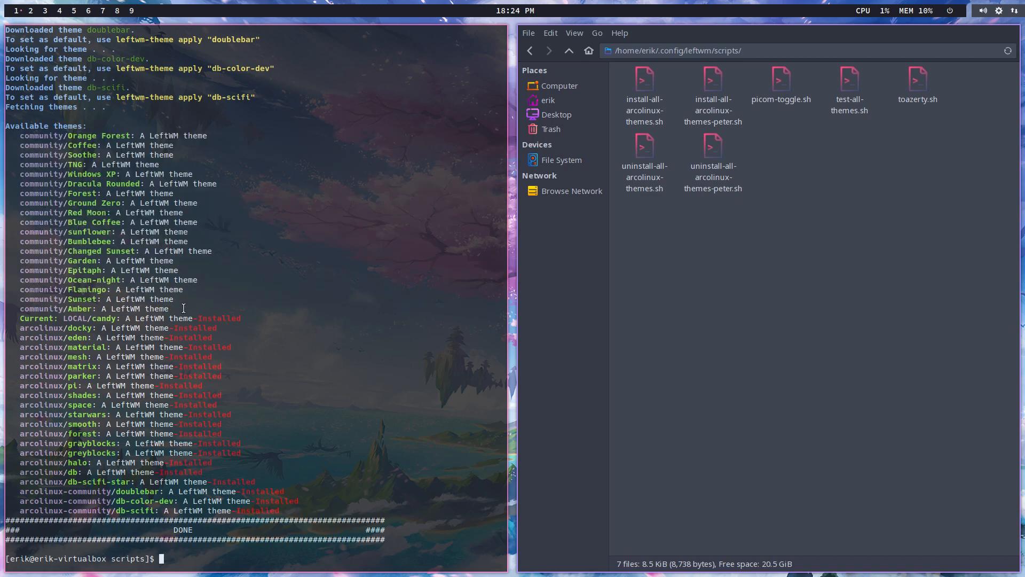
List the seven scripts with ls and start typing the ./test-all-themes.sh command
type("ls")
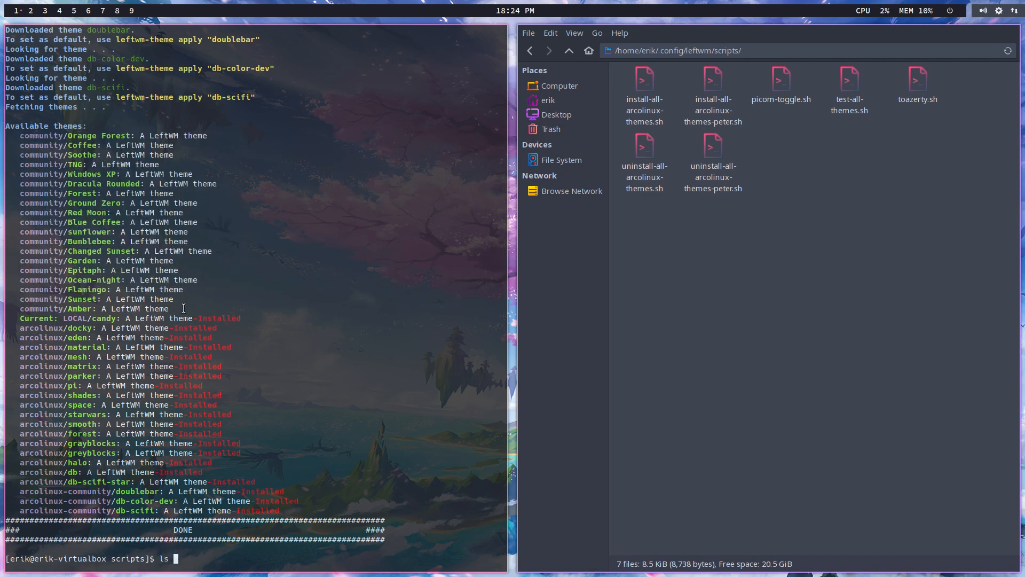
key("Return")
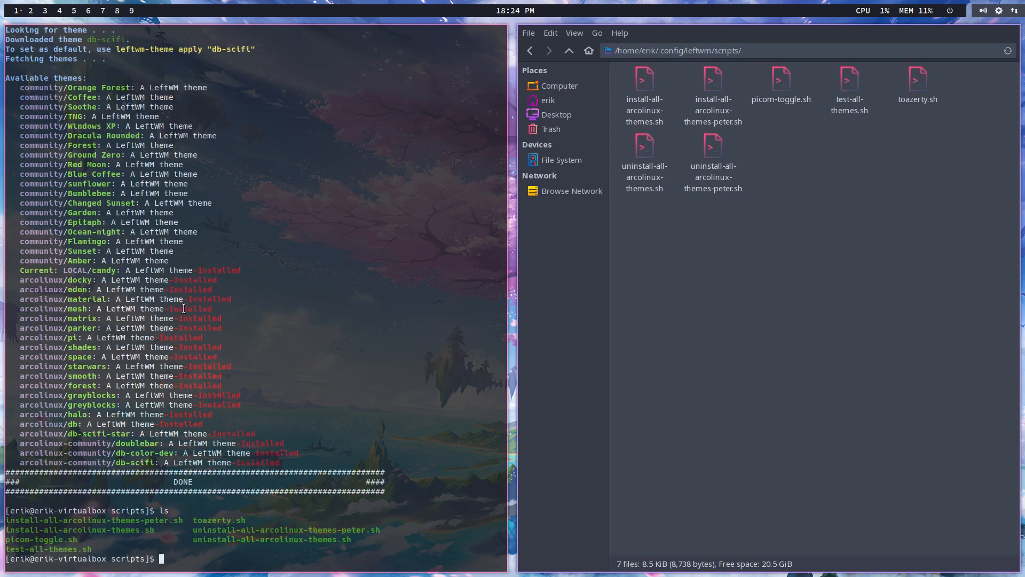
type("./test-all-themes.sh")
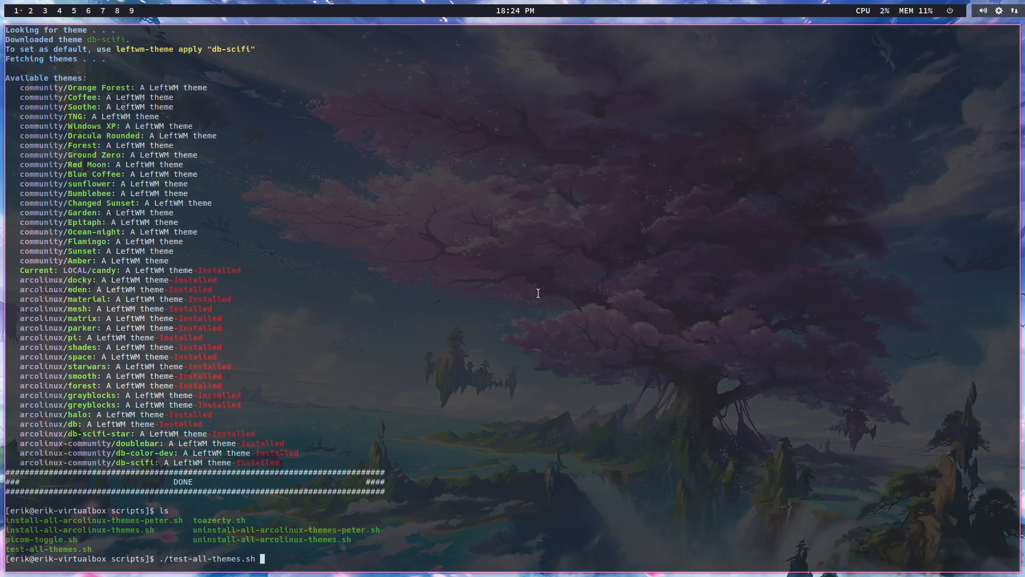
Run ./test-all-themes.sh so LeftWM reloads candy, db, docky, eden, halo, material, matrix in turn
key("Return")
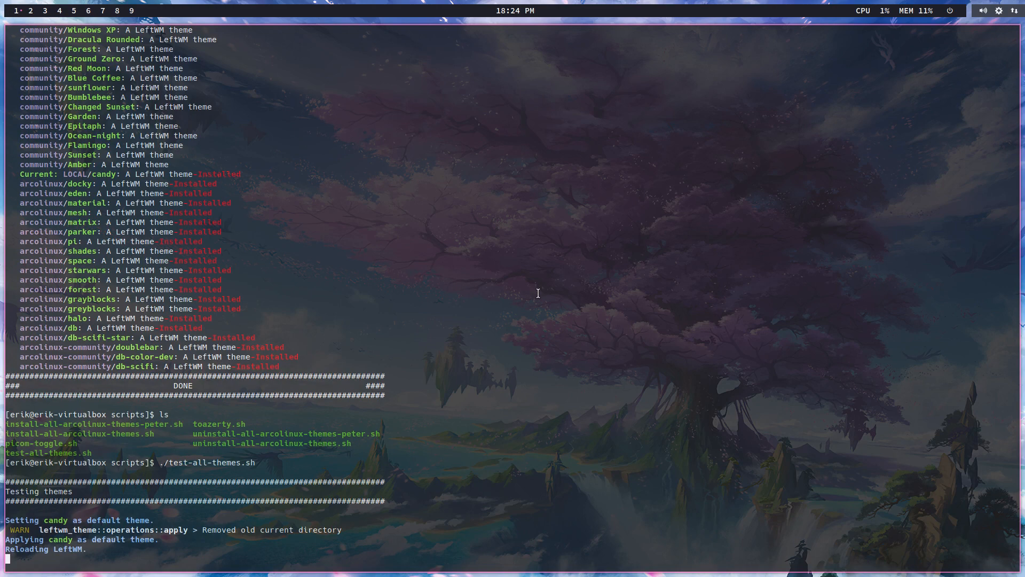
scroll("down", 3)
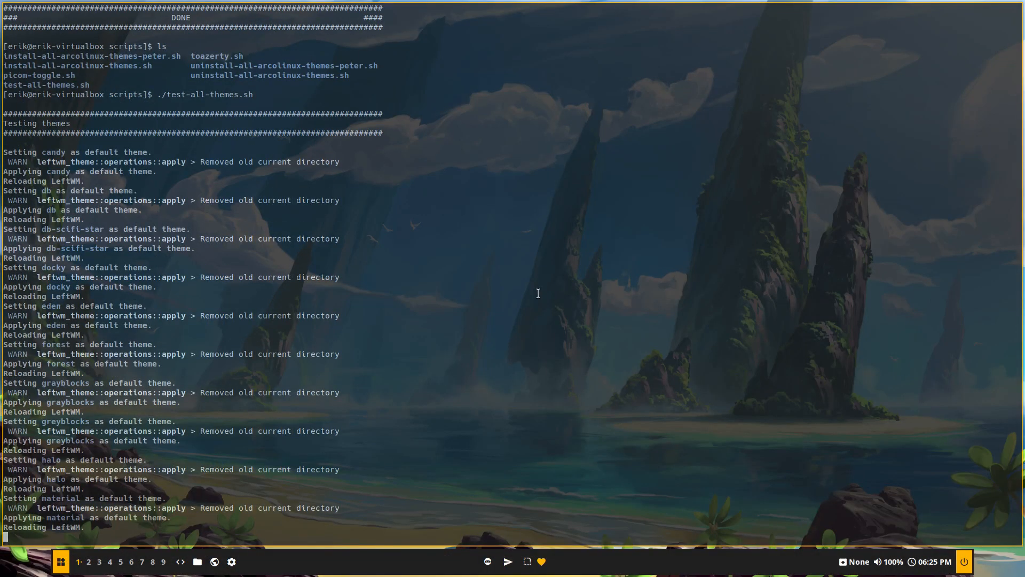
scroll("down", 3)
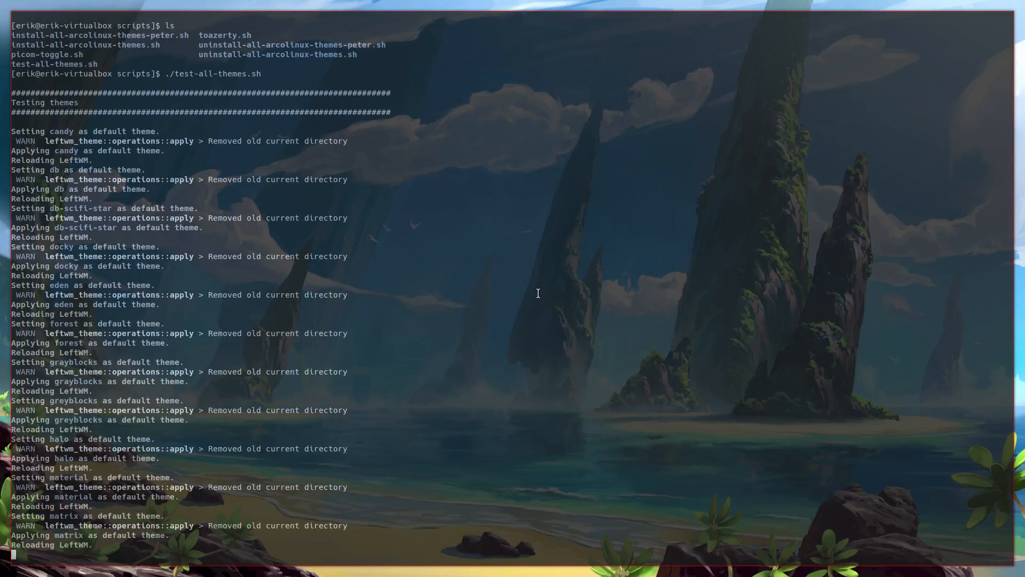